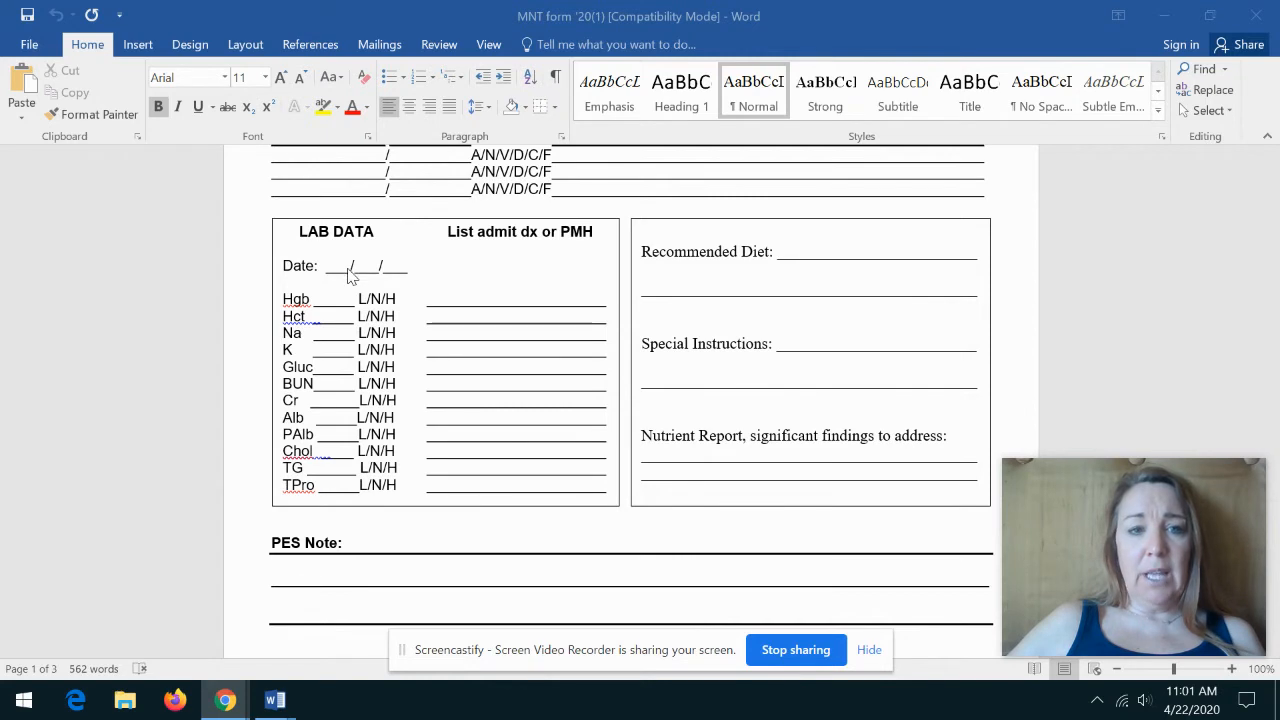
pyautogui.moveTo(340, 312)
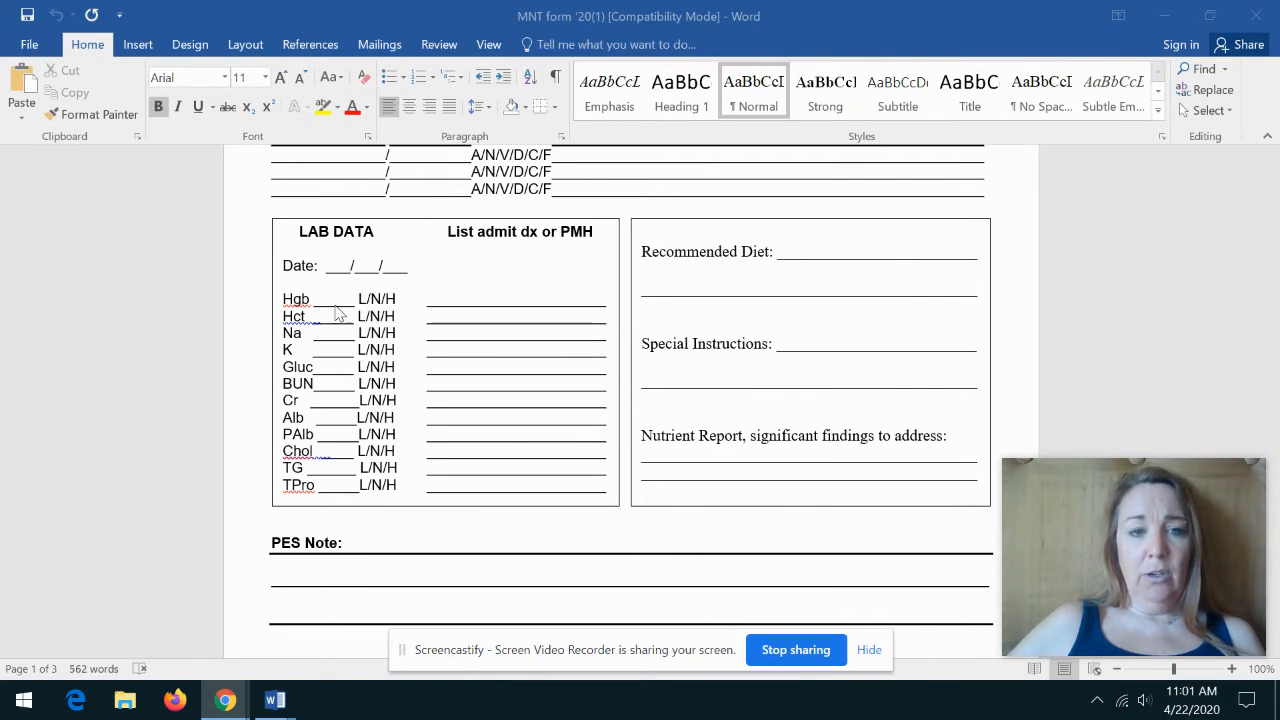
pyautogui.moveTo(304, 522)
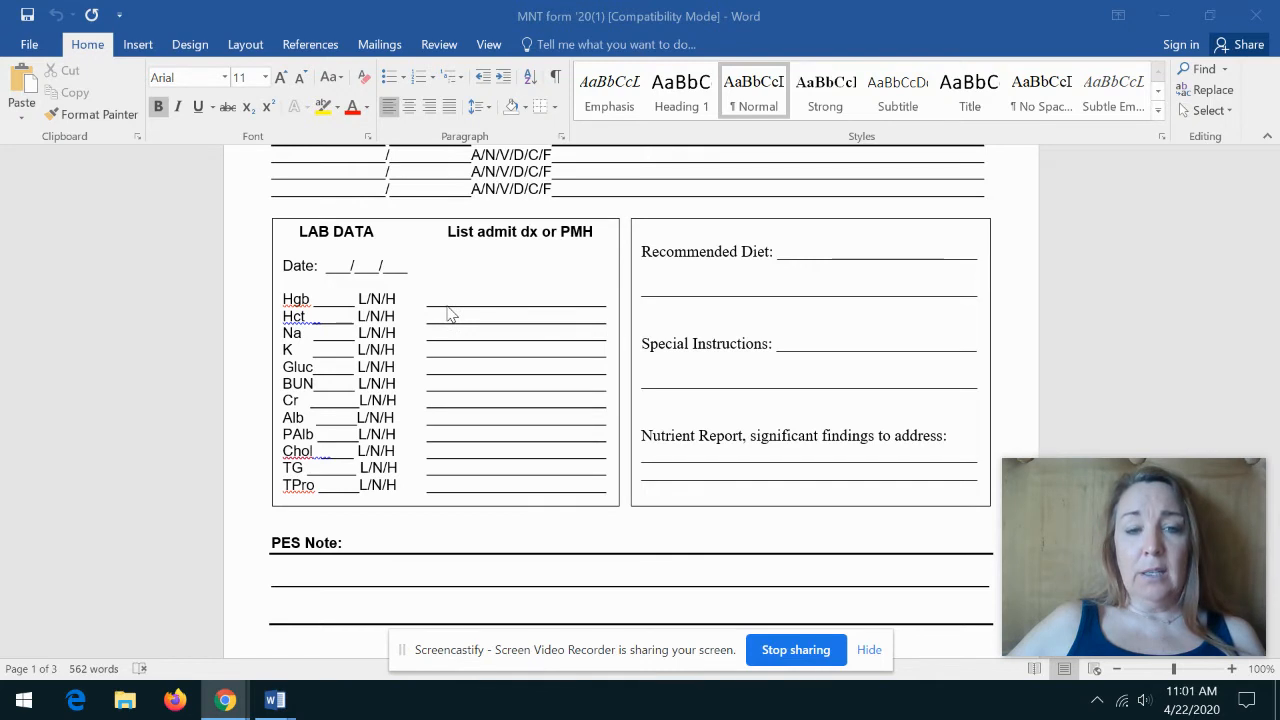
pyautogui.moveTo(488, 308)
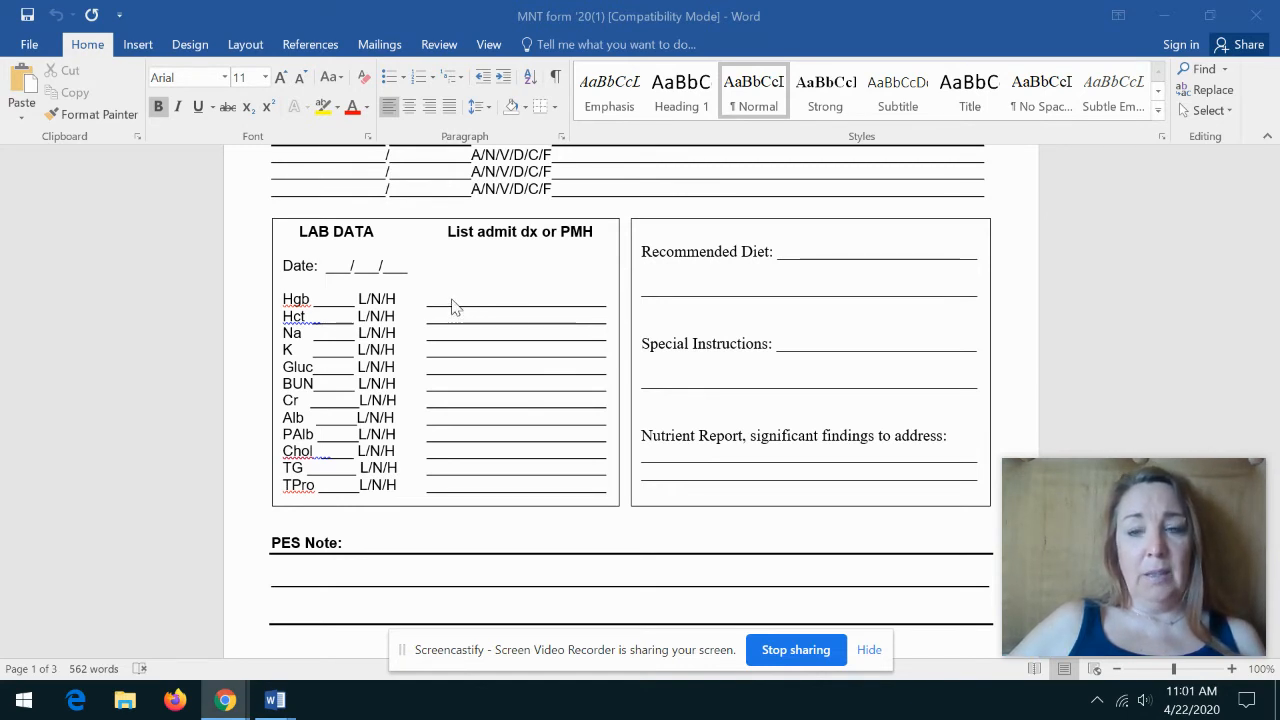
pyautogui.moveTo(308, 348)
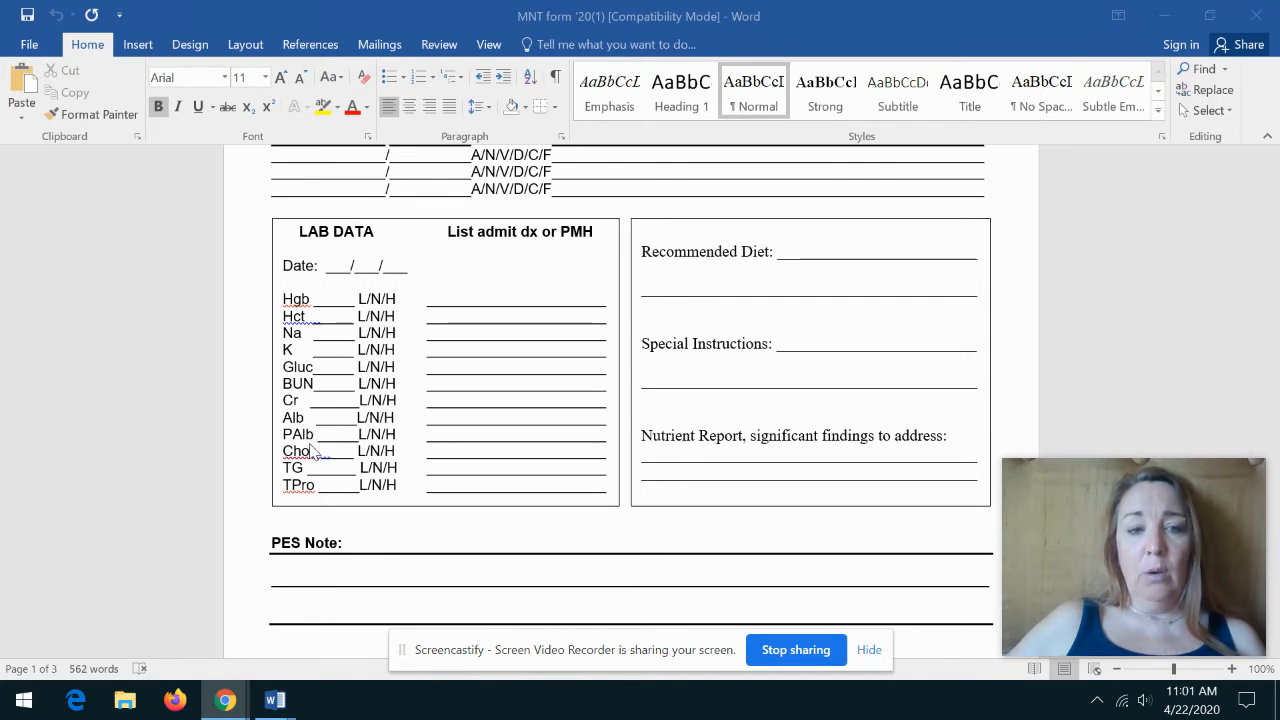
pyautogui.moveTo(316, 460)
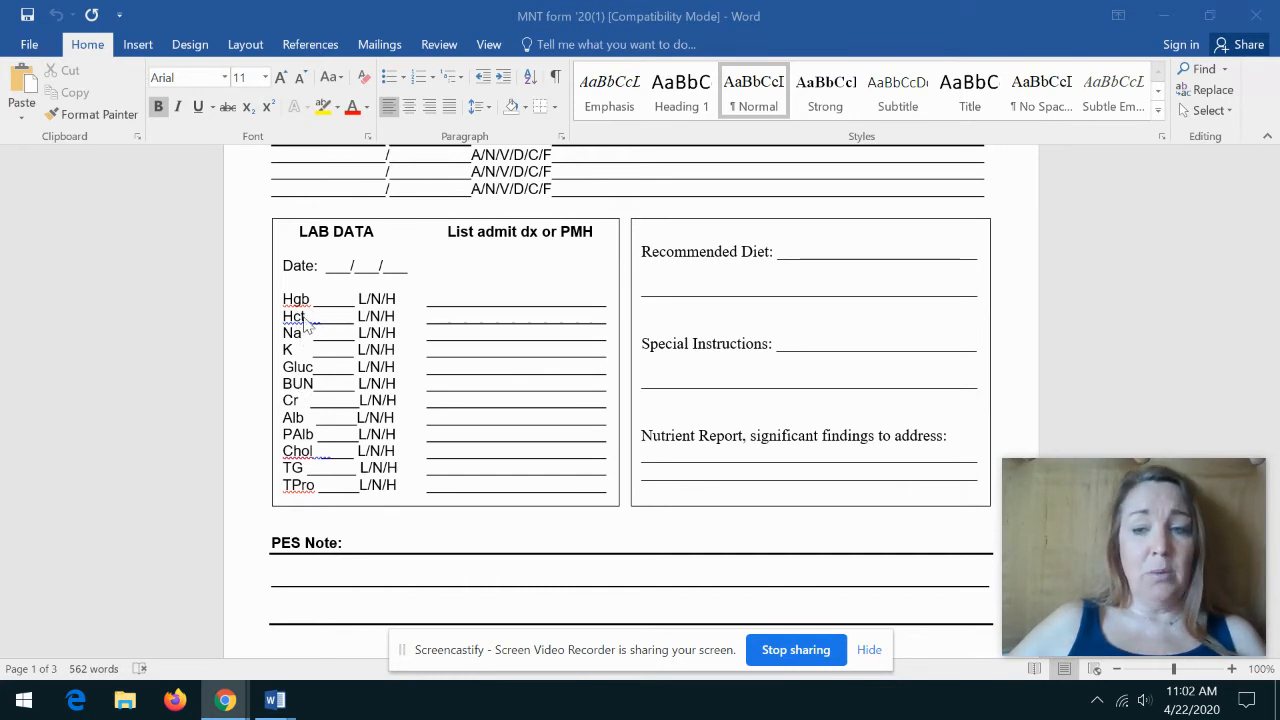
pyautogui.moveTo(364, 468)
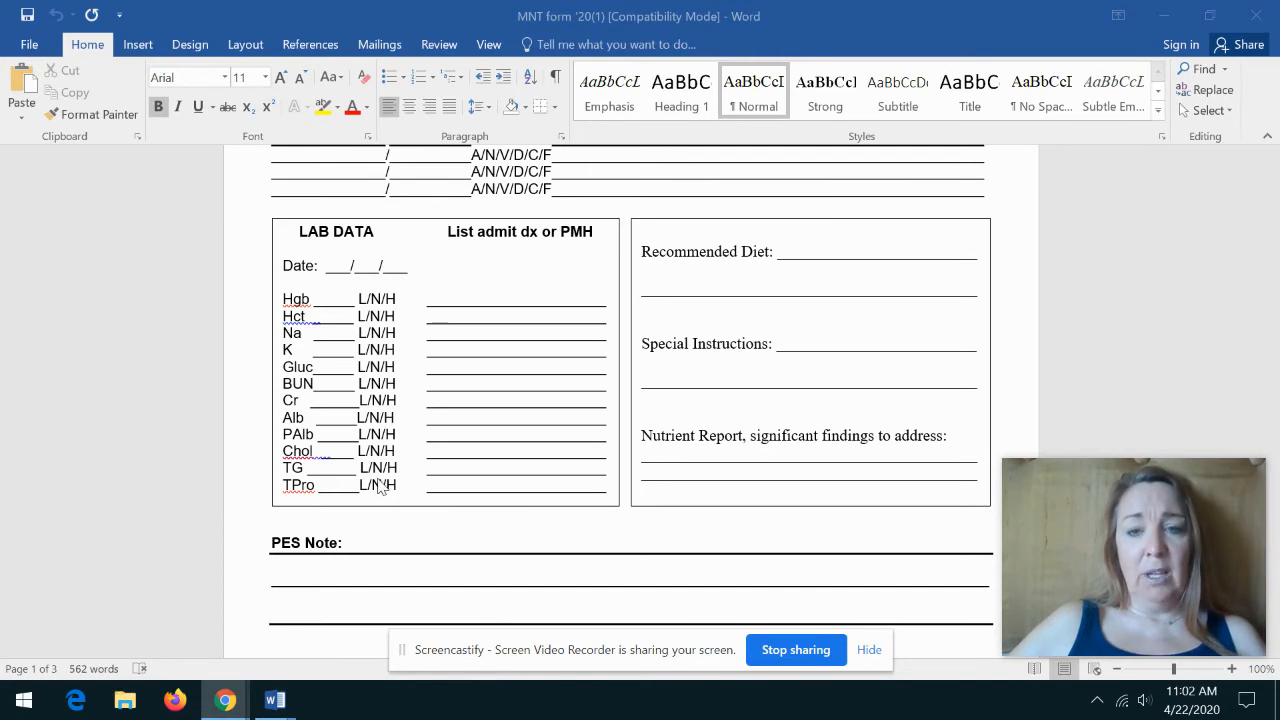
pyautogui.moveTo(712, 322)
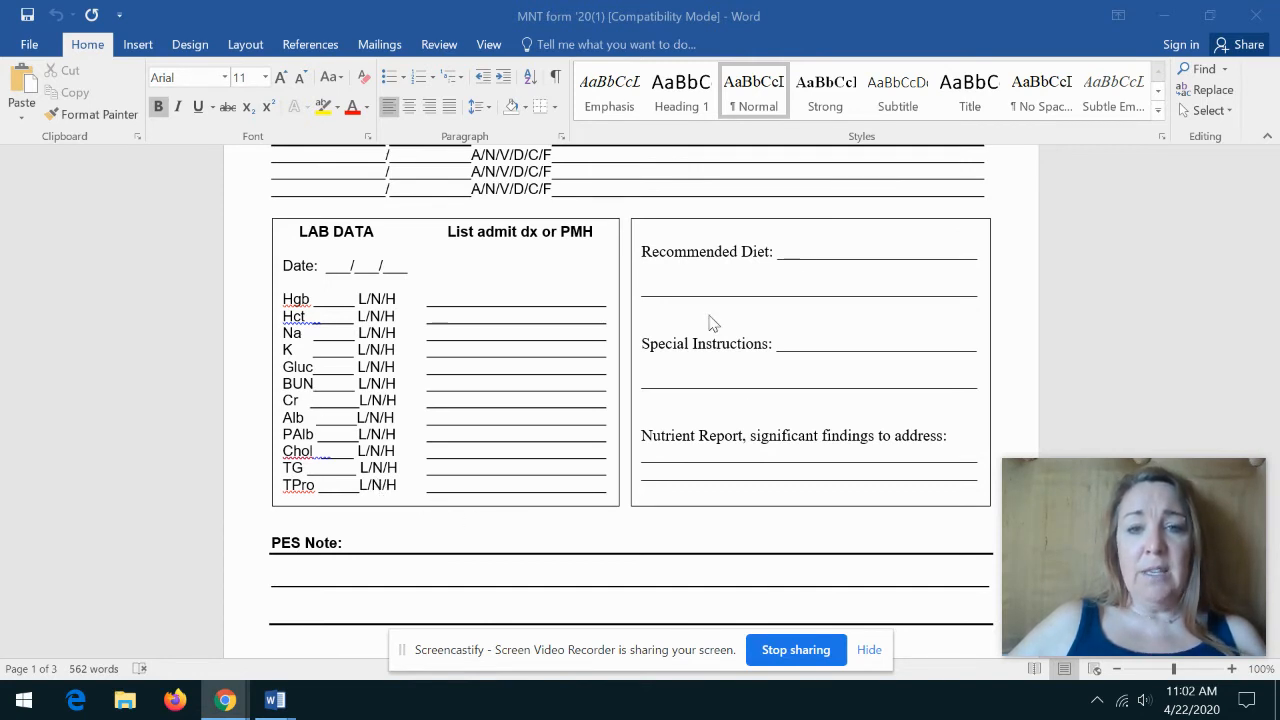
pyautogui.moveTo(520, 628)
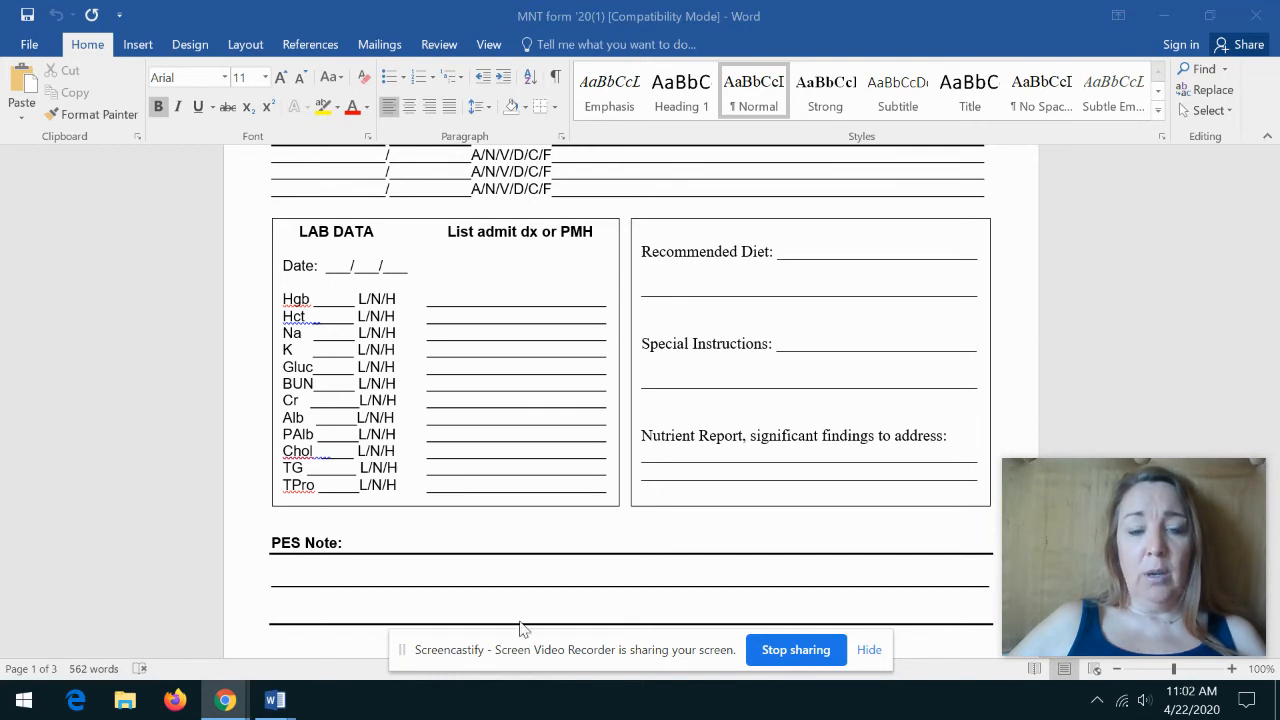
pyautogui.moveTo(514, 584)
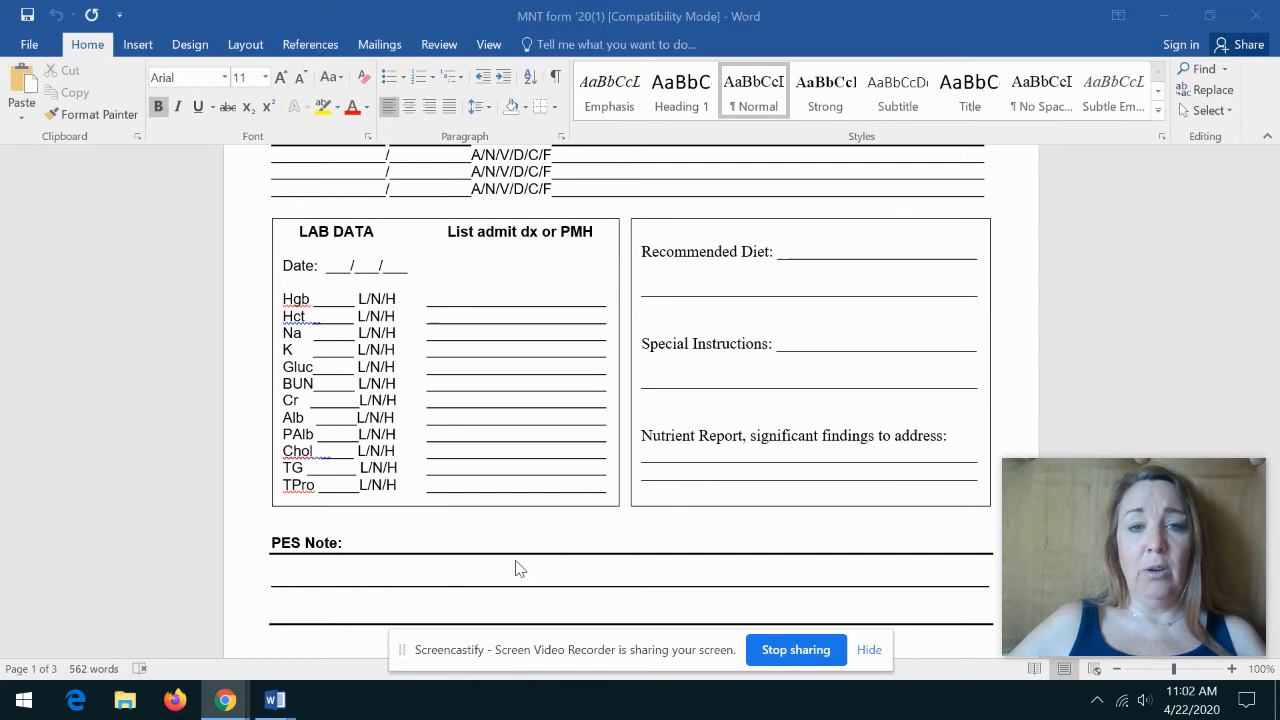
pyautogui.scroll(-3)
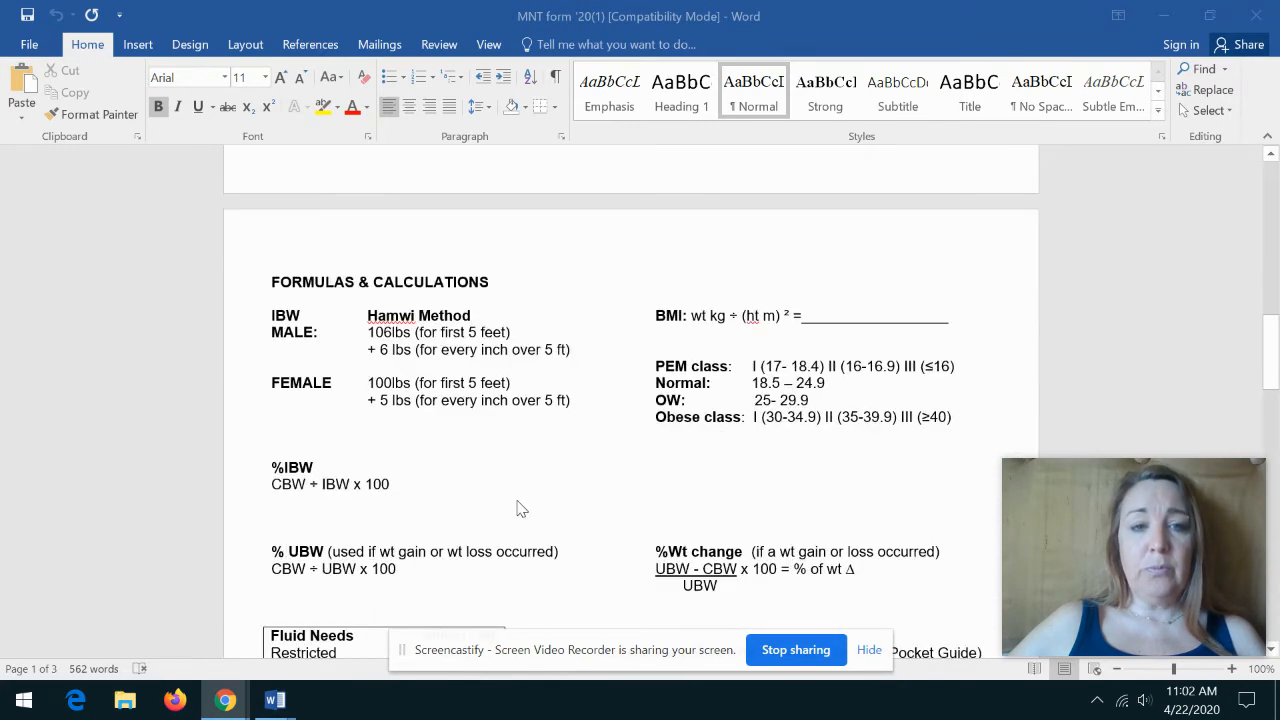
pyautogui.scroll(-3)
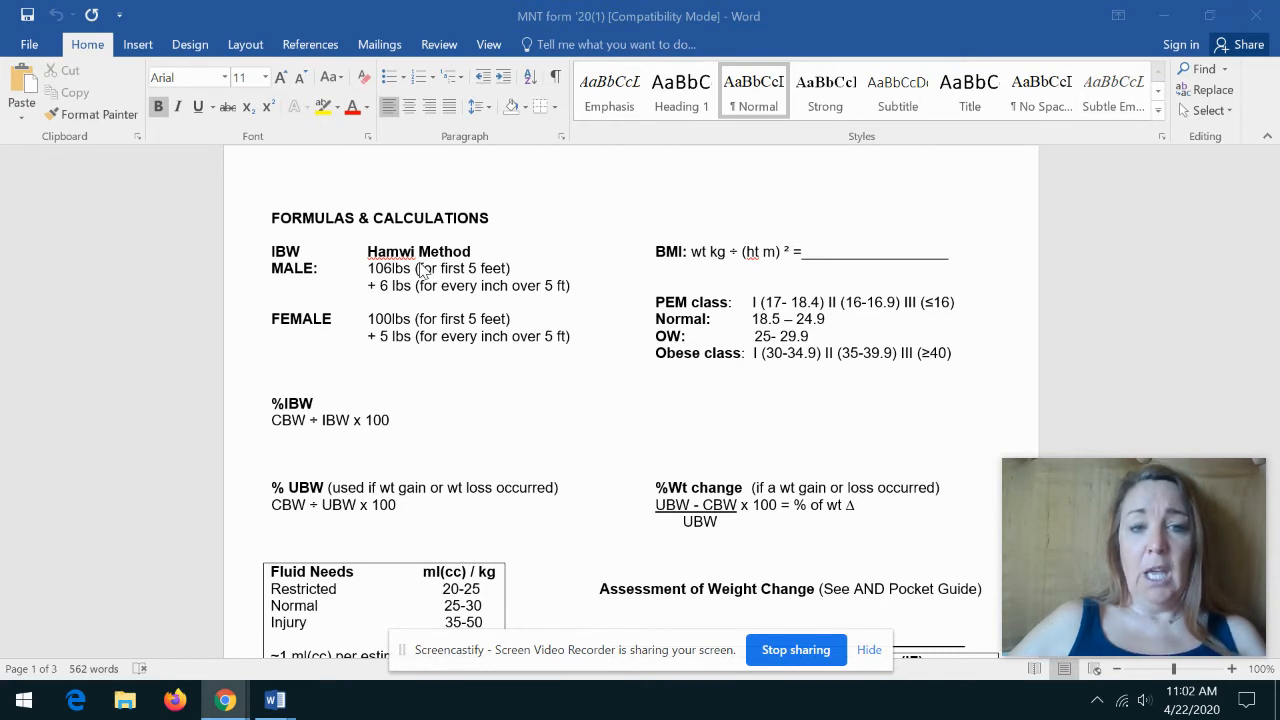
pyautogui.moveTo(360, 346)
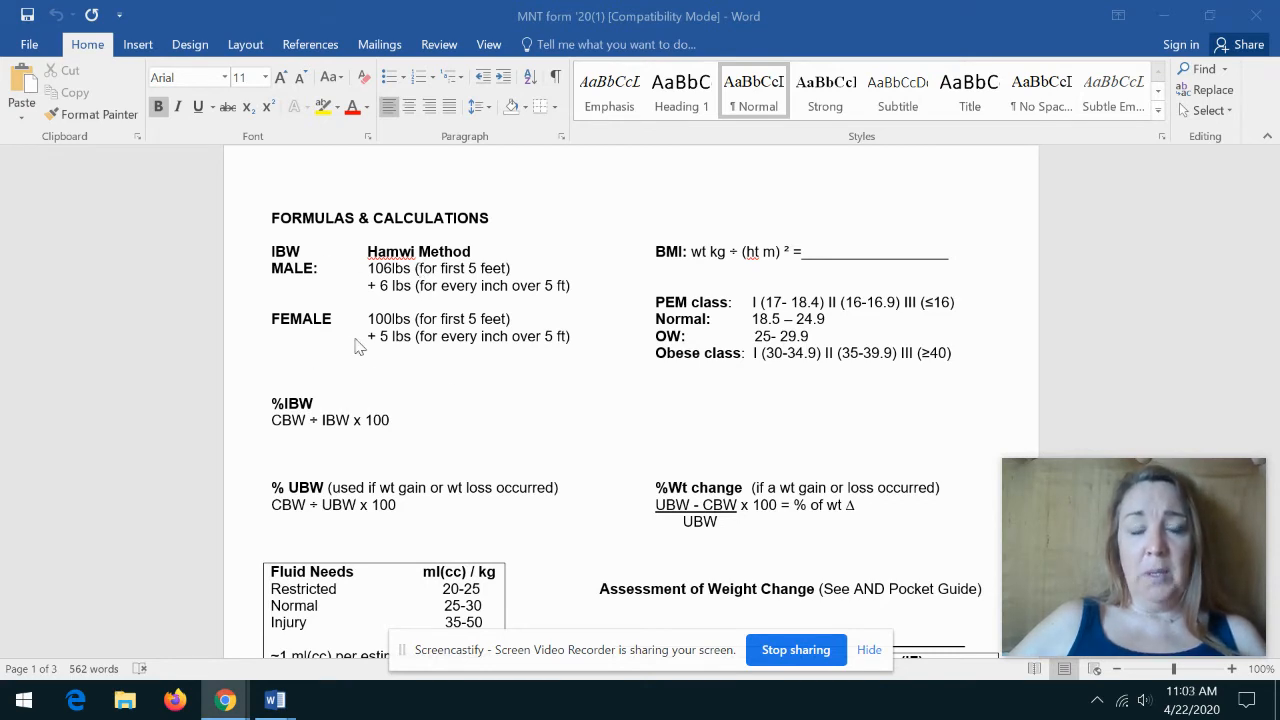
pyautogui.moveTo(280, 380)
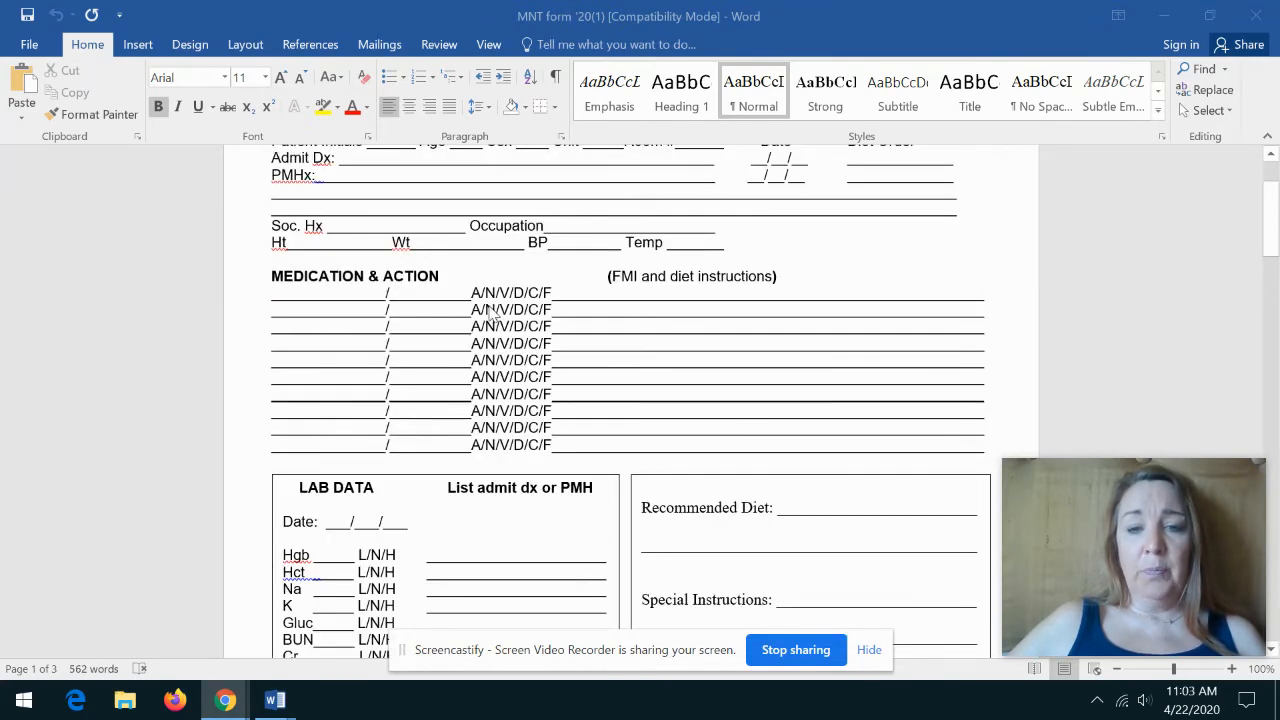
pyautogui.scroll(-3)
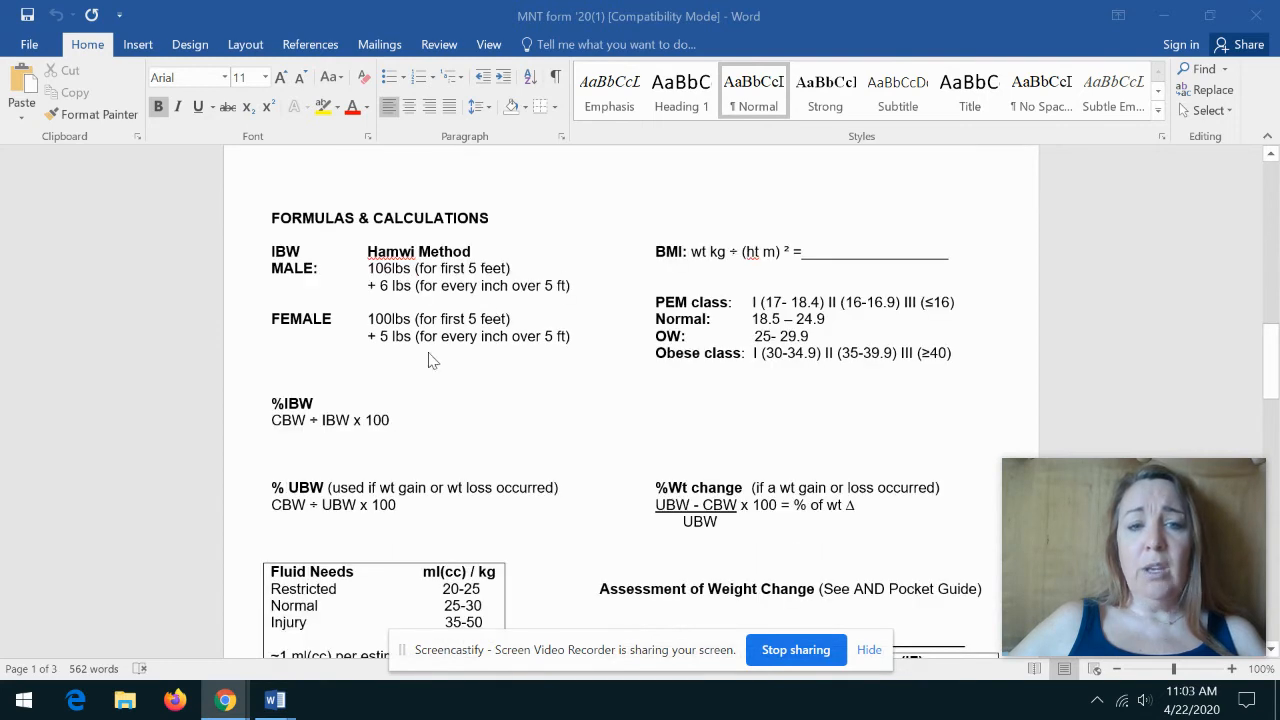
pyautogui.moveTo(416, 380)
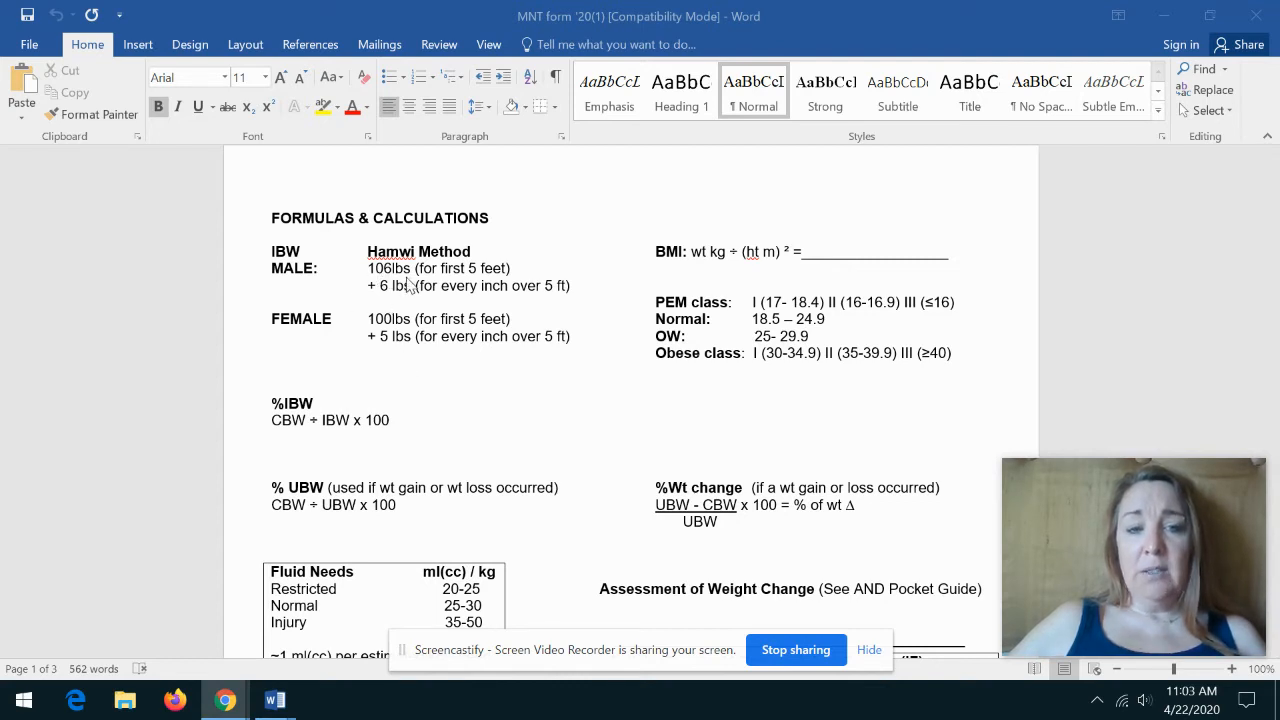
pyautogui.moveTo(410, 304)
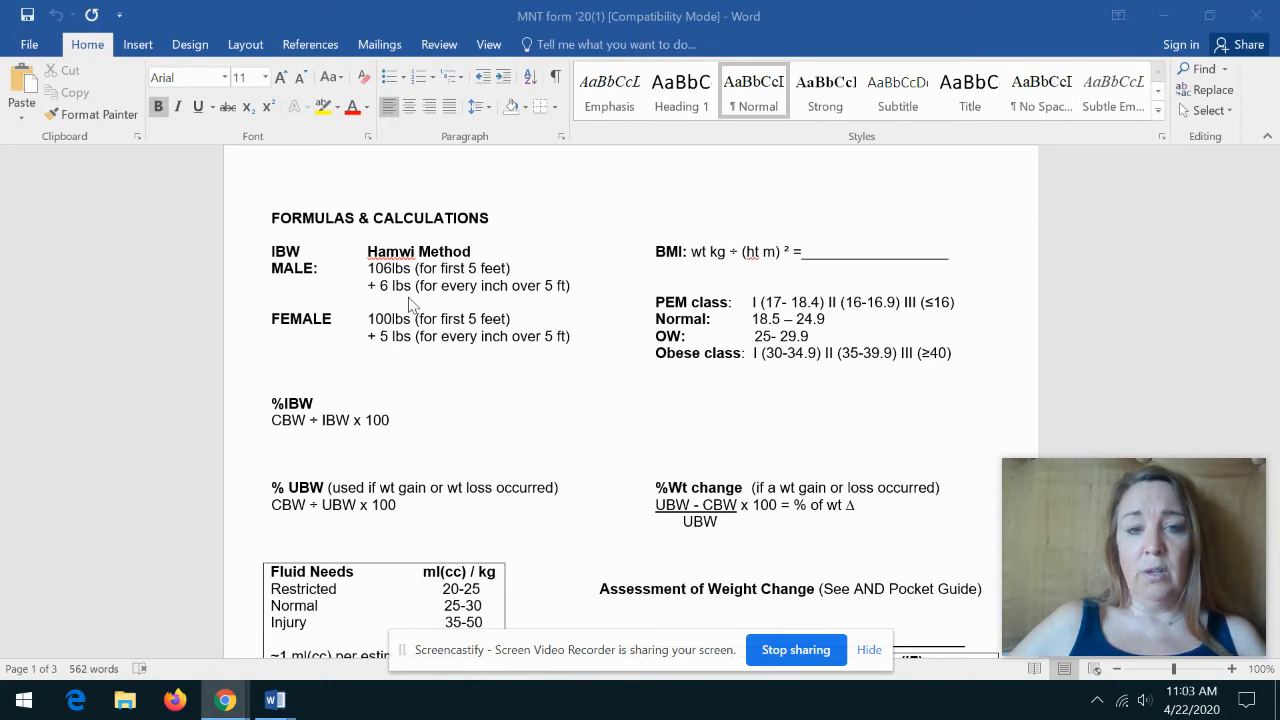
pyautogui.moveTo(412, 352)
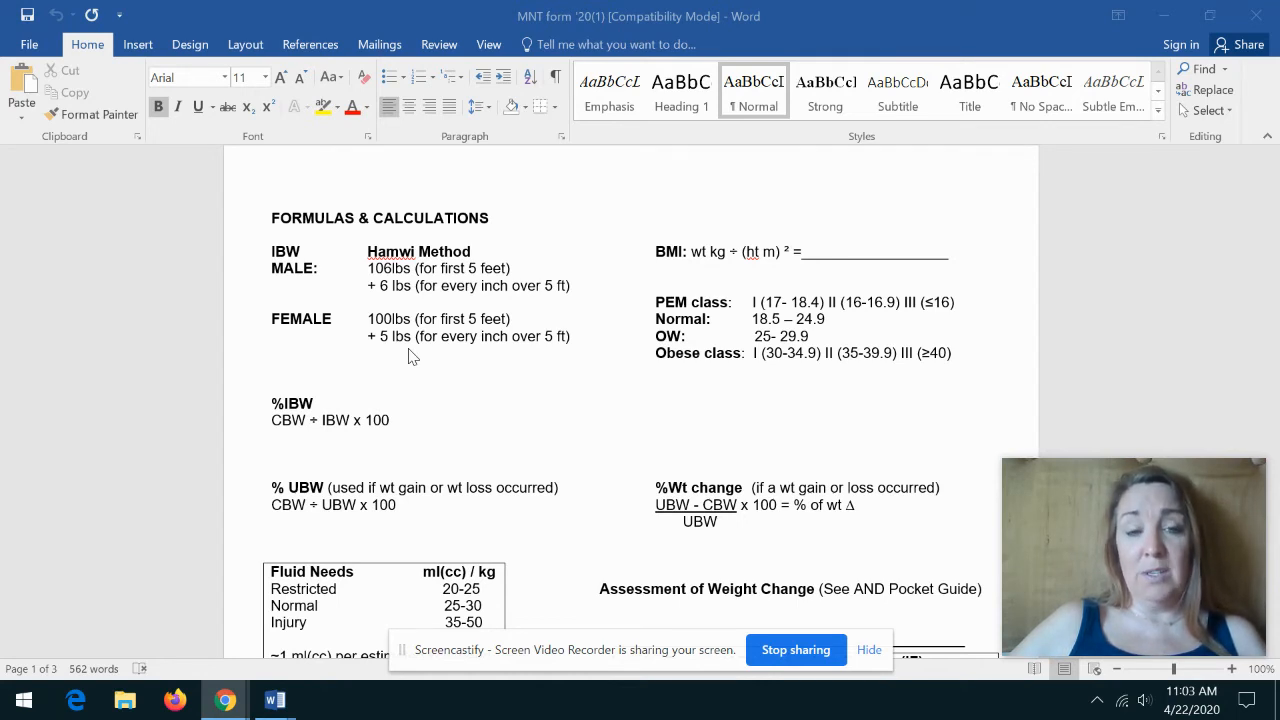
pyautogui.moveTo(398, 300)
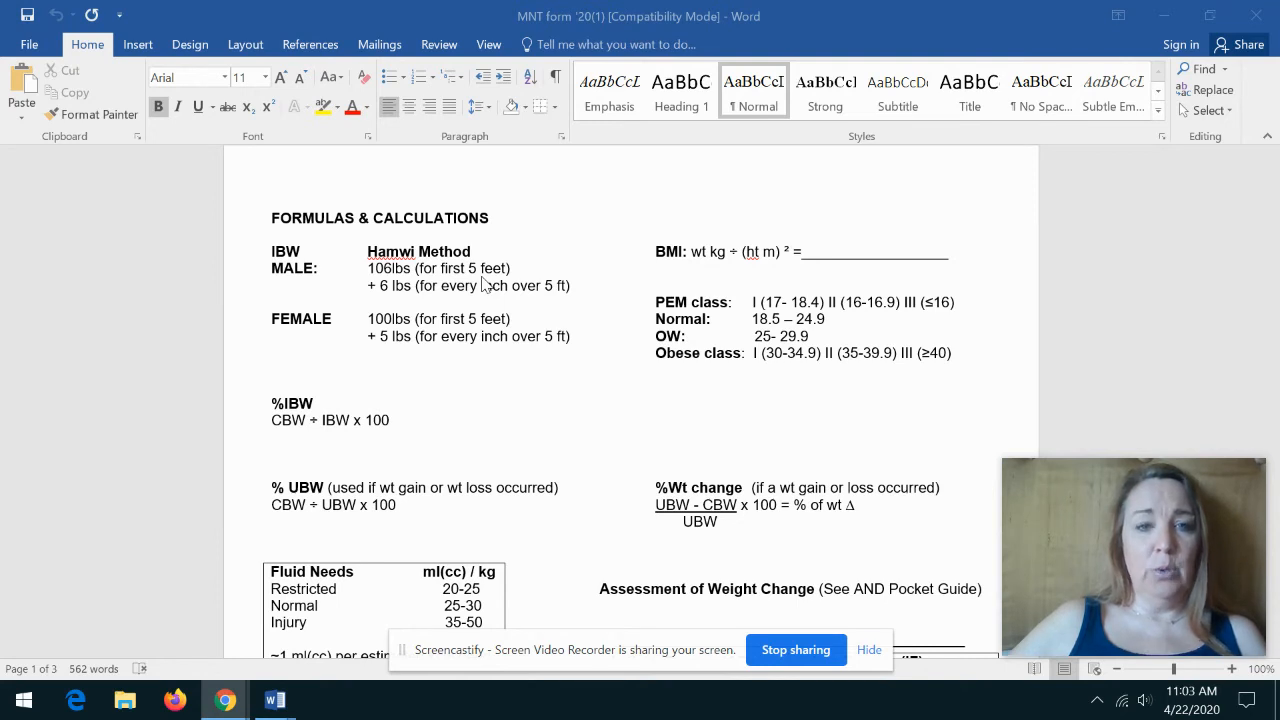
pyautogui.moveTo(464, 294)
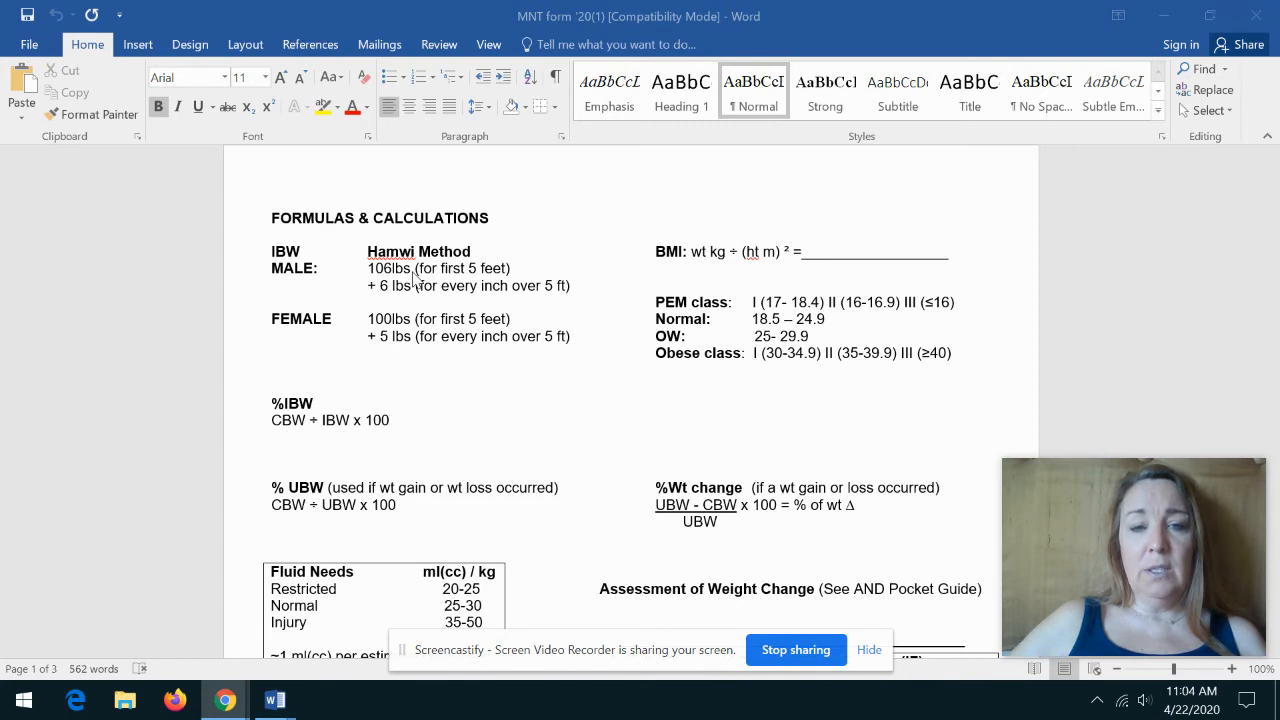
pyautogui.moveTo(392, 304)
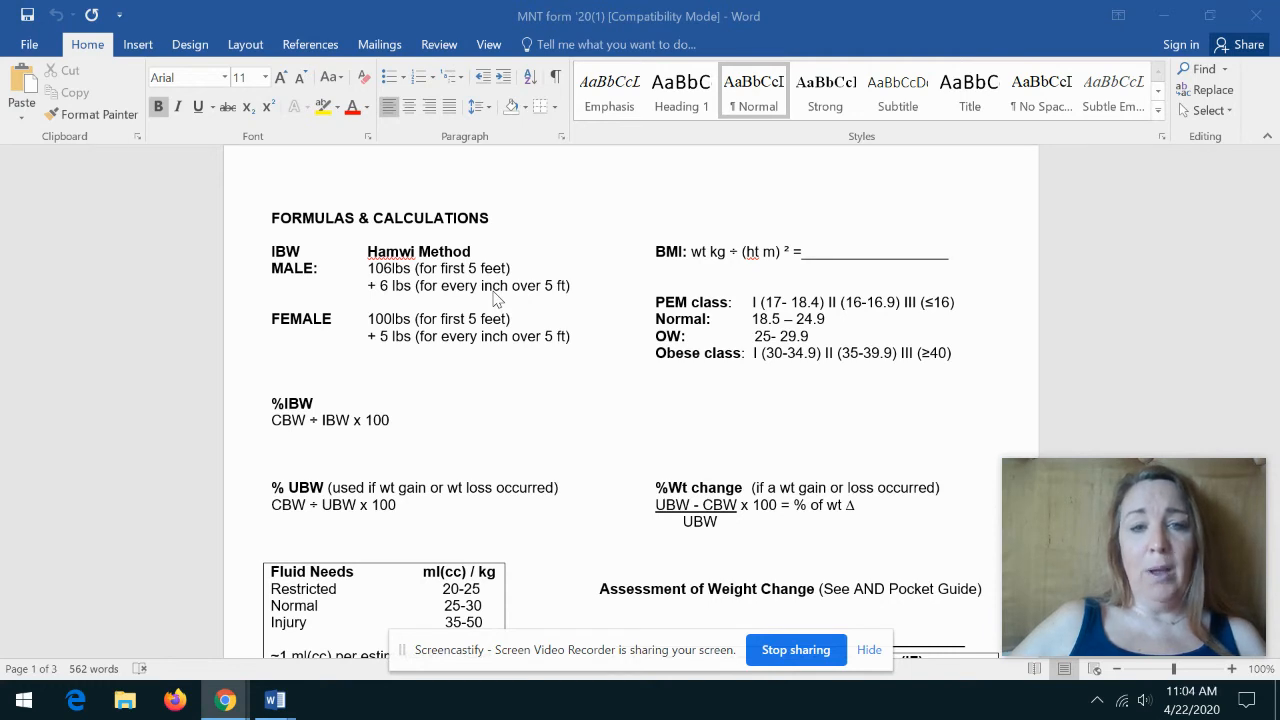
pyautogui.moveTo(490, 290)
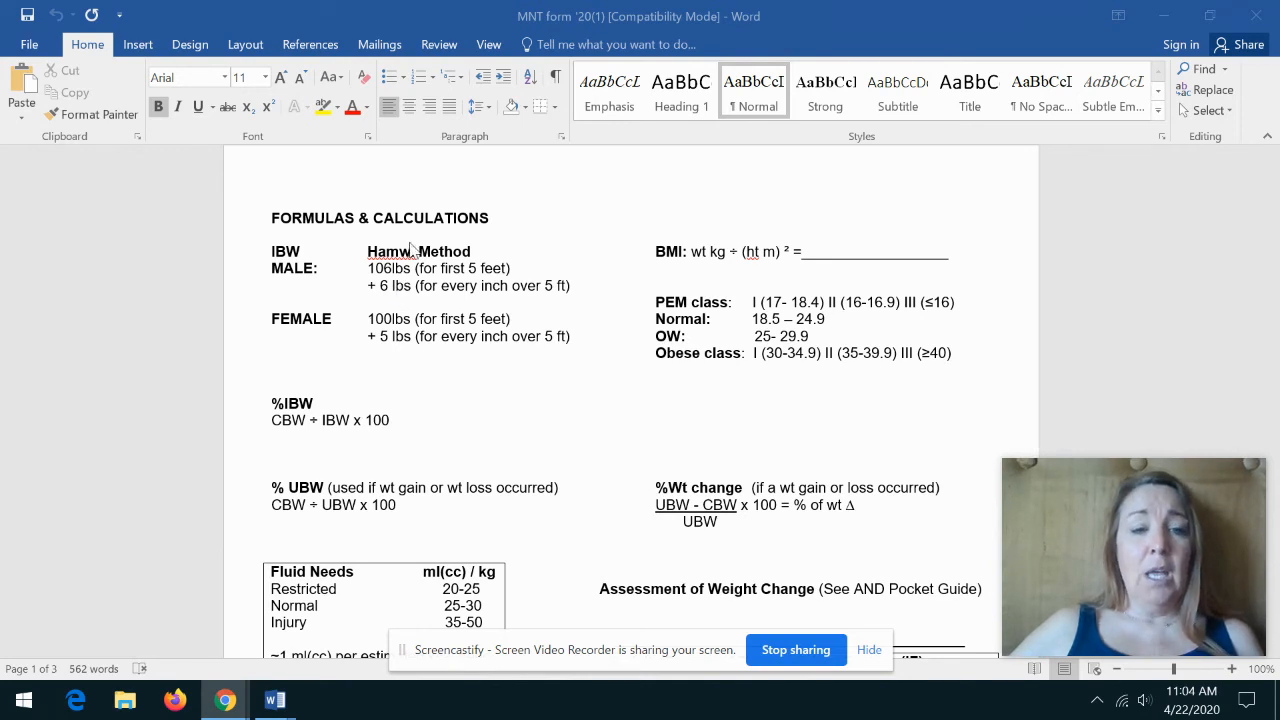
pyautogui.moveTo(408, 278)
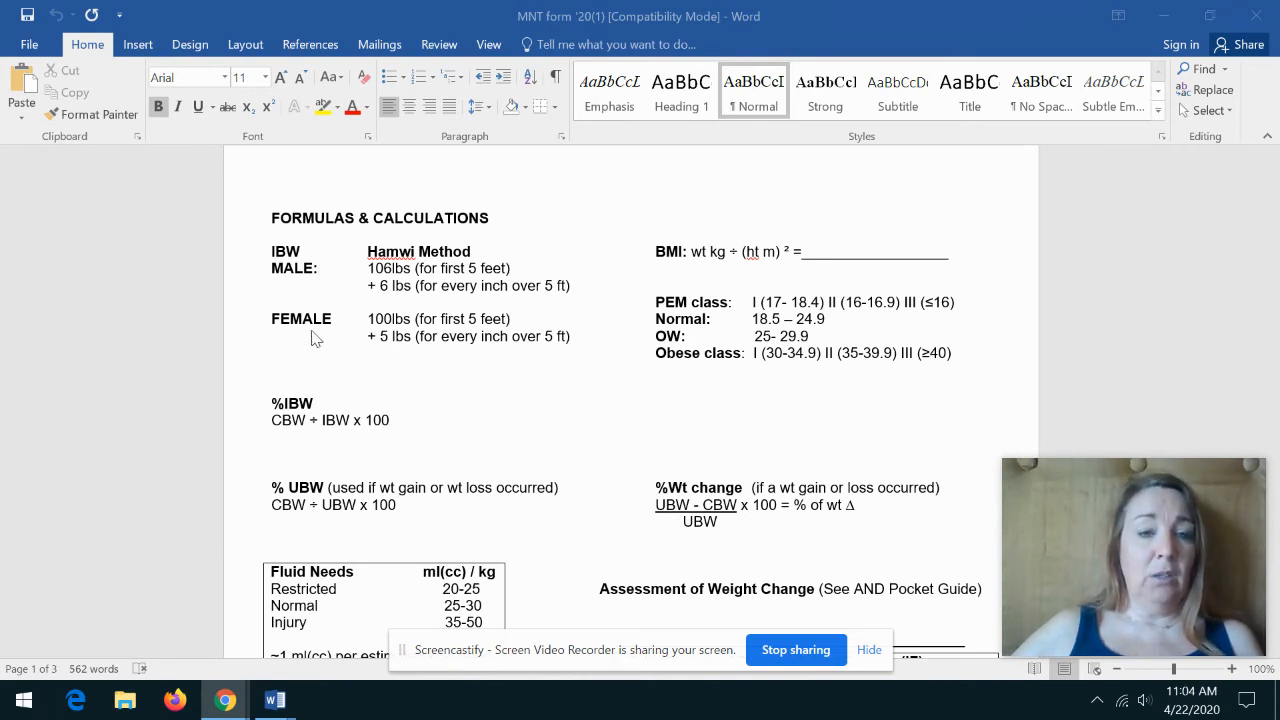
pyautogui.moveTo(400, 280)
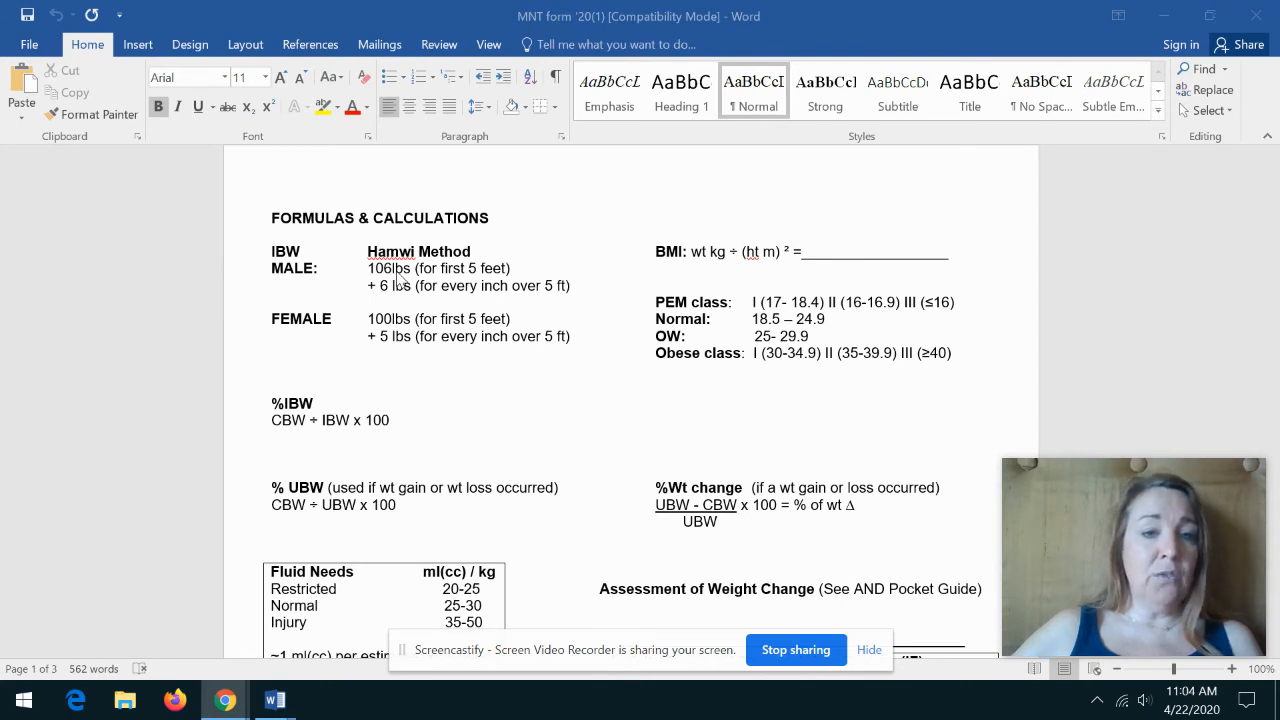
pyautogui.moveTo(418, 292)
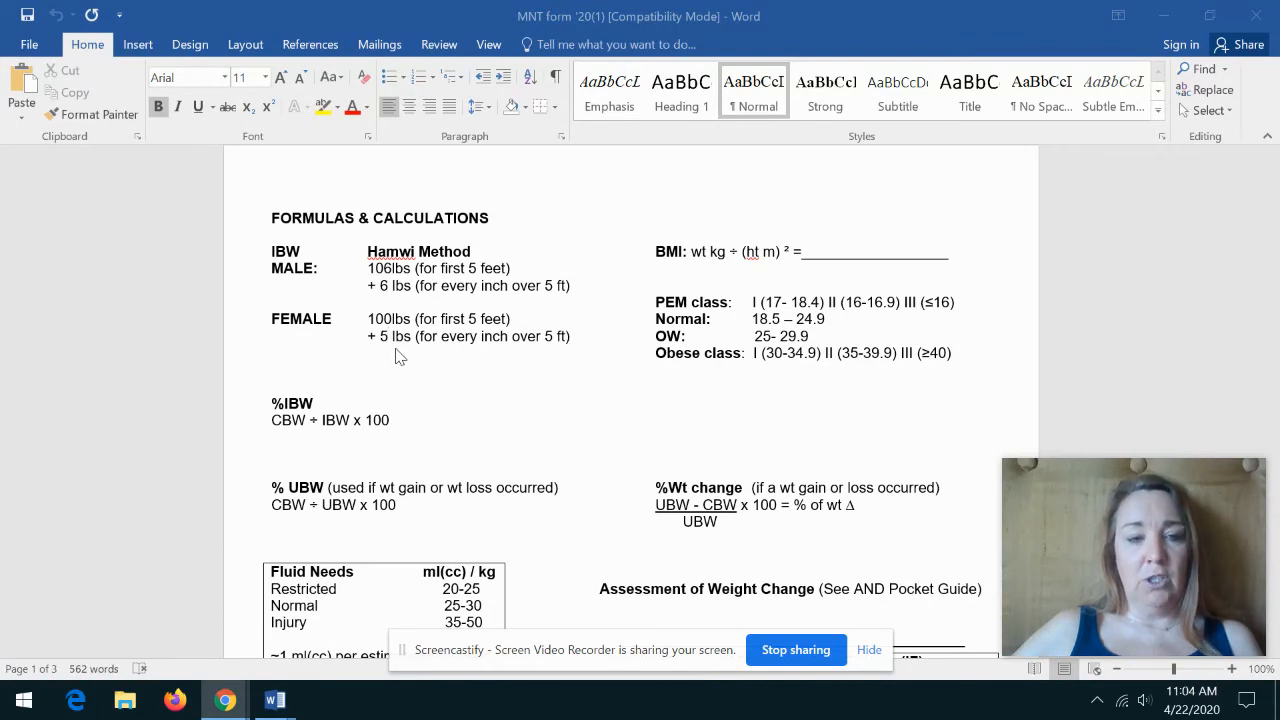
pyautogui.moveTo(308, 434)
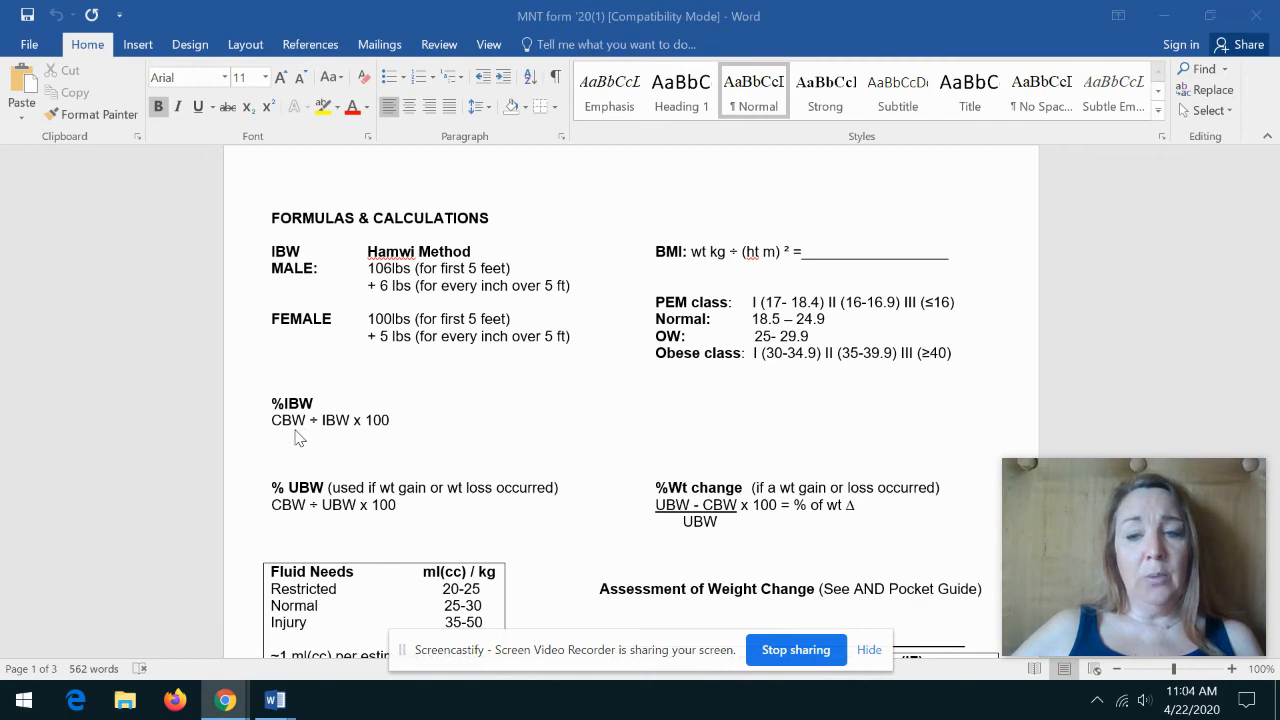
pyautogui.scroll(-3)
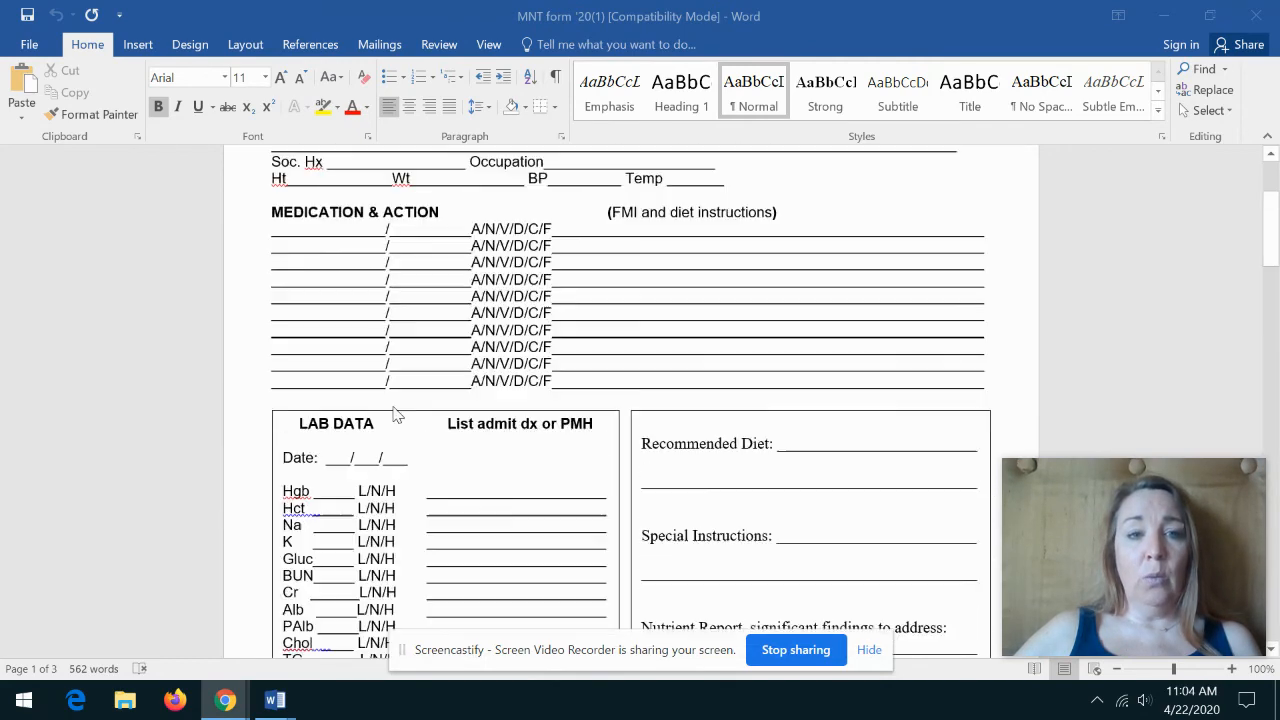
pyautogui.scroll(-3)
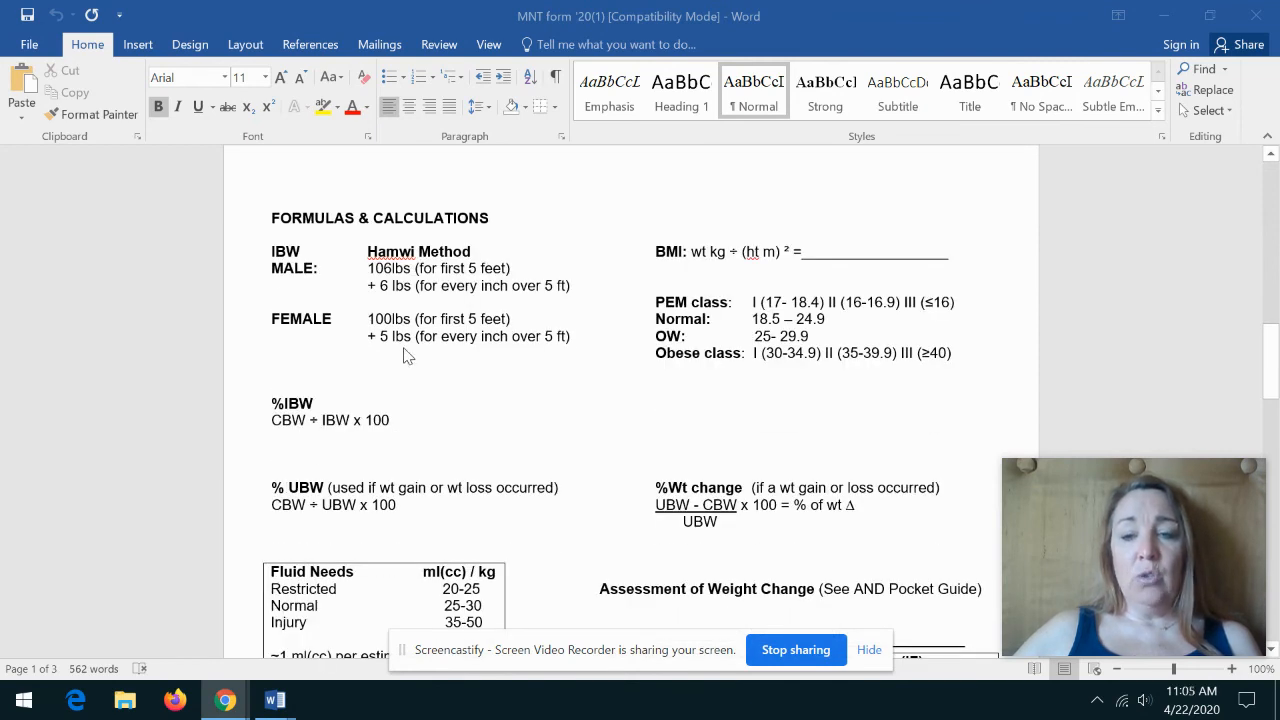
pyautogui.moveTo(392, 440)
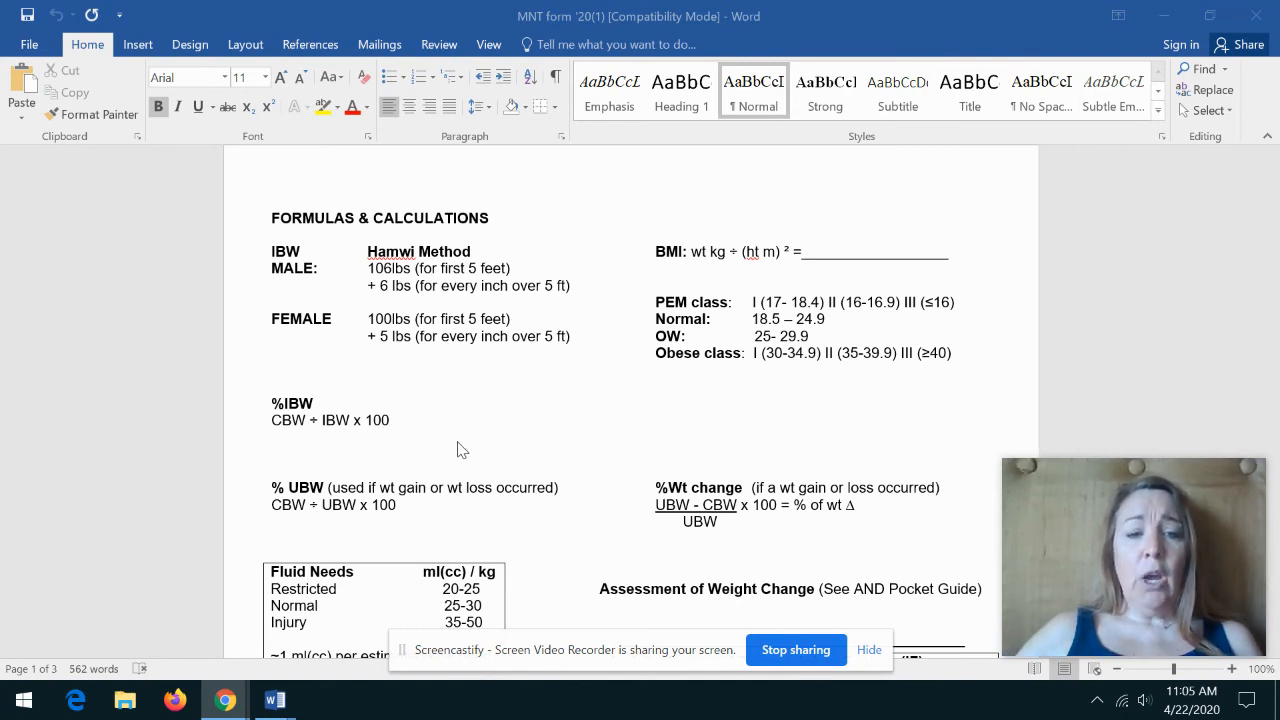
pyautogui.moveTo(310, 512)
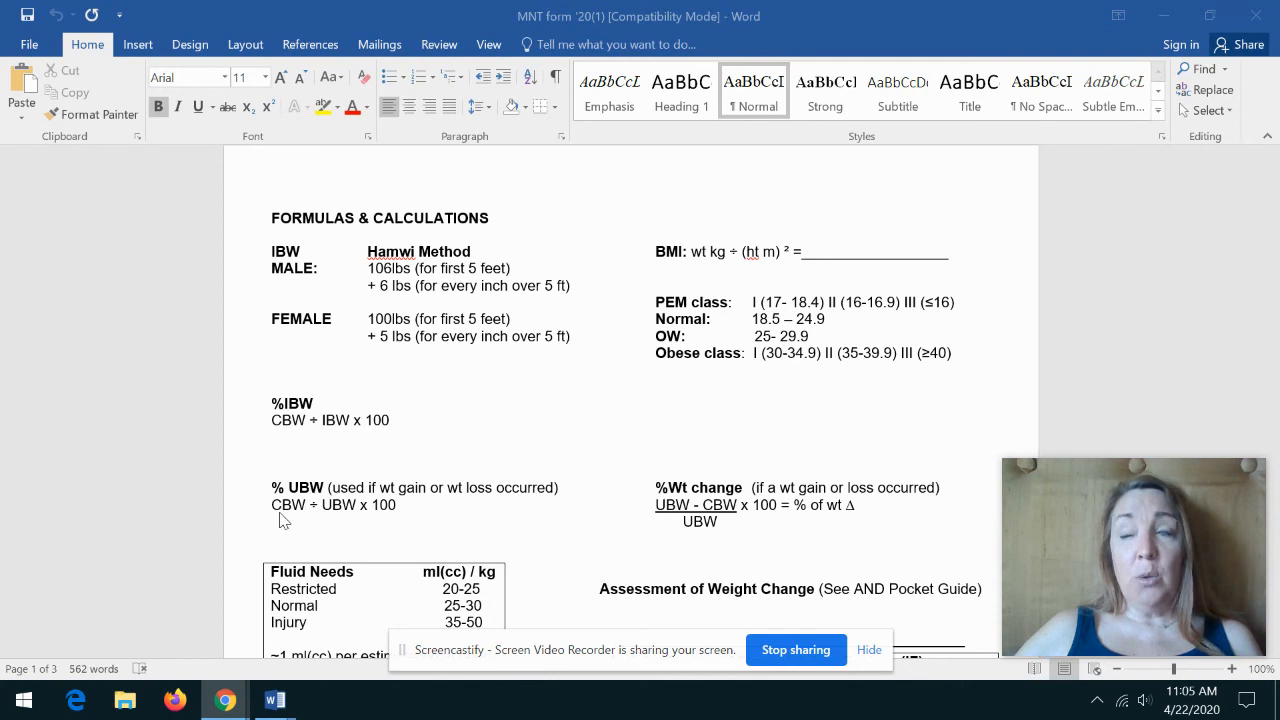
pyautogui.moveTo(290, 520)
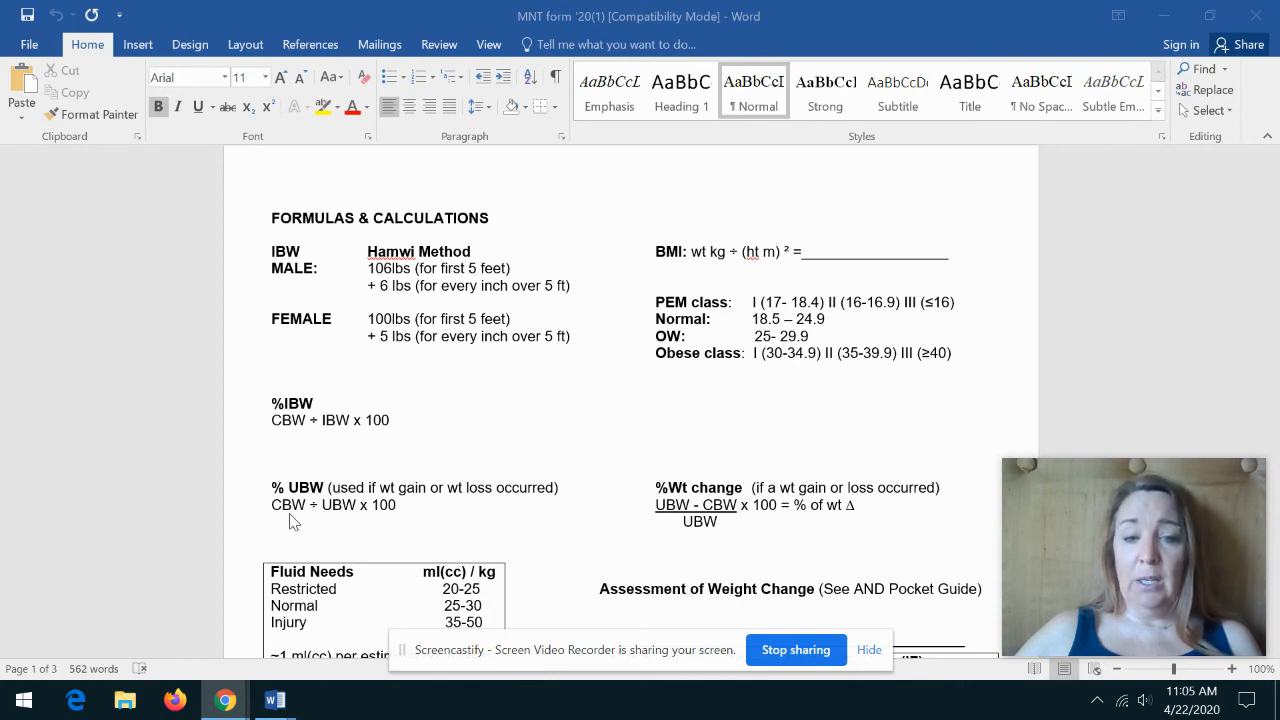
pyautogui.moveTo(344, 520)
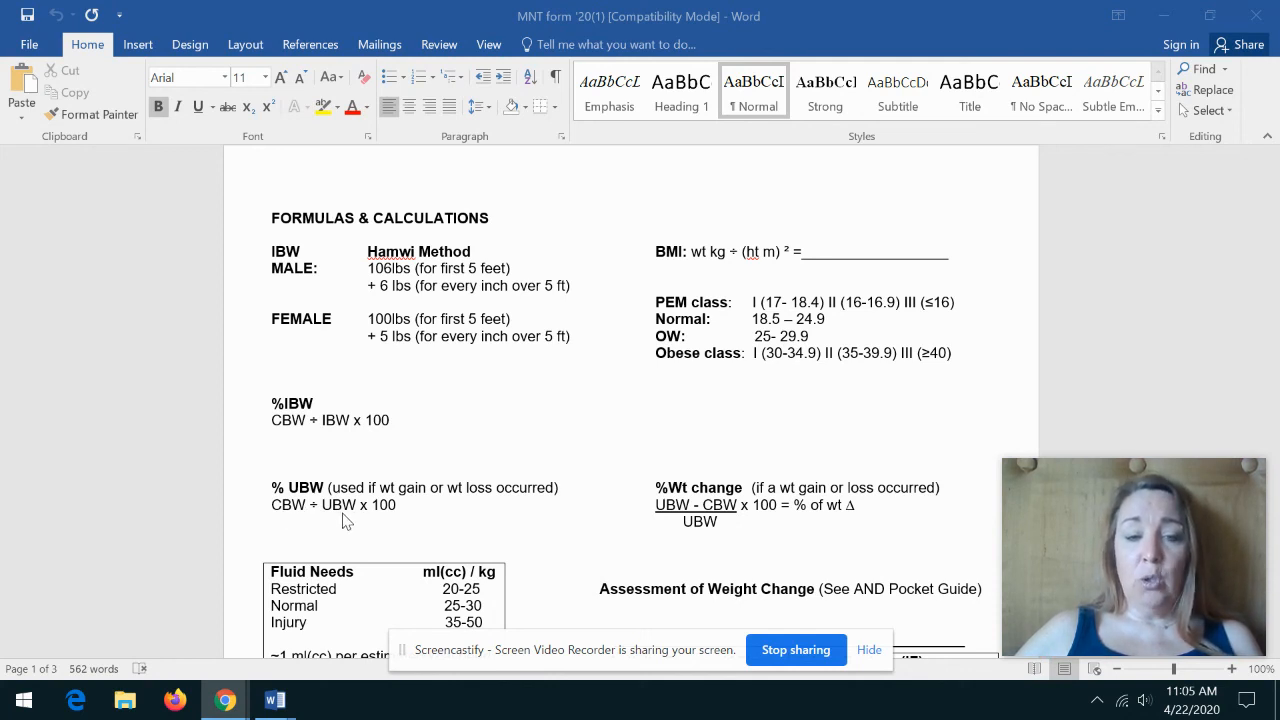
pyautogui.moveTo(460, 520)
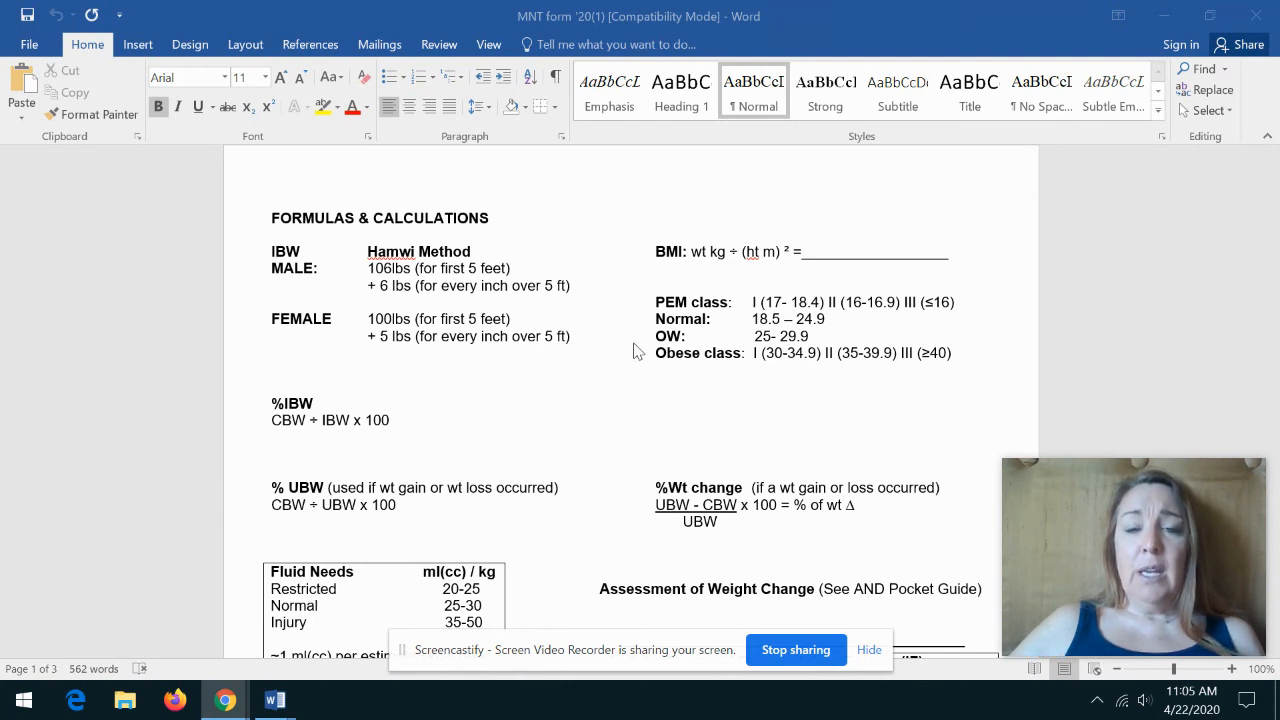
pyautogui.moveTo(668, 364)
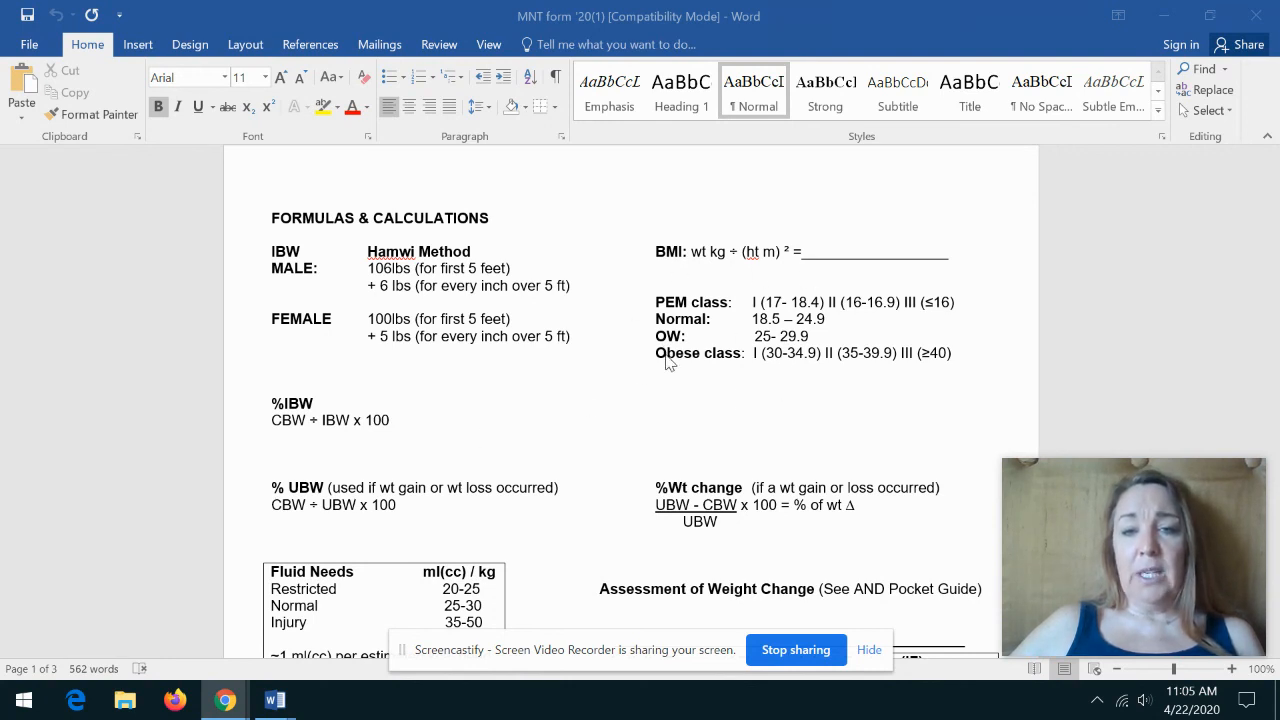